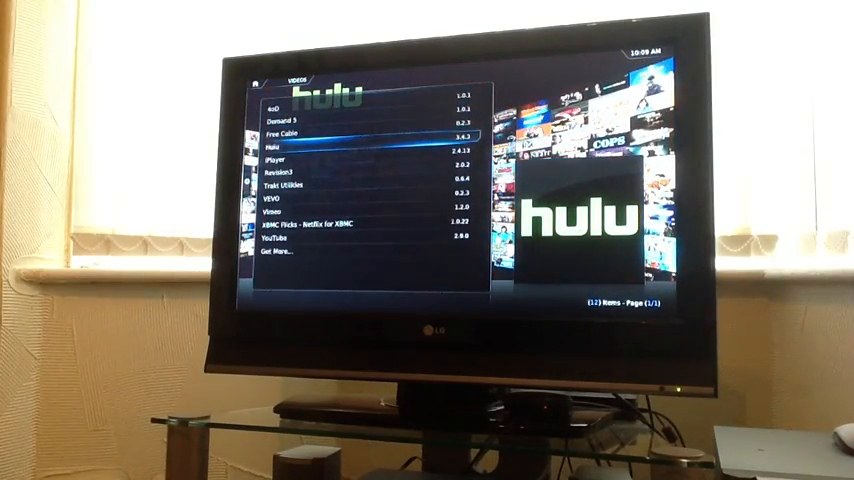
Exit the Video Add-ons list and return to the main Add-ons menu
{"action": "key", "text": "up"}
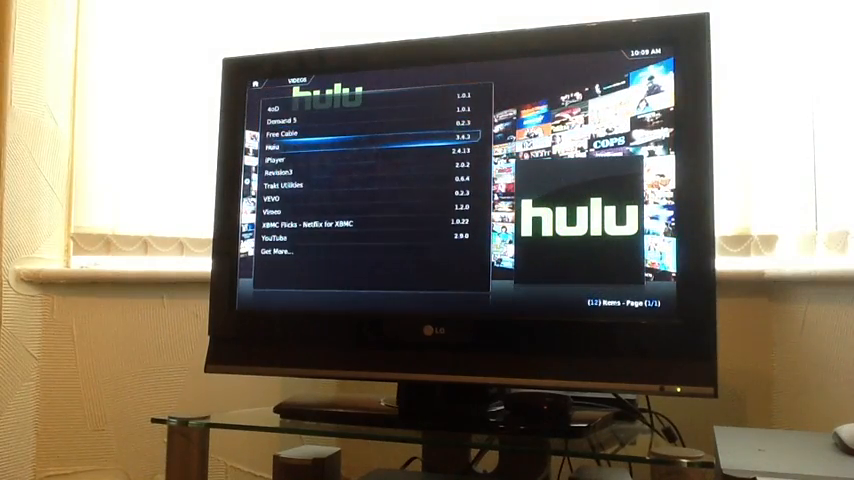
{"action": "key", "text": "down"}
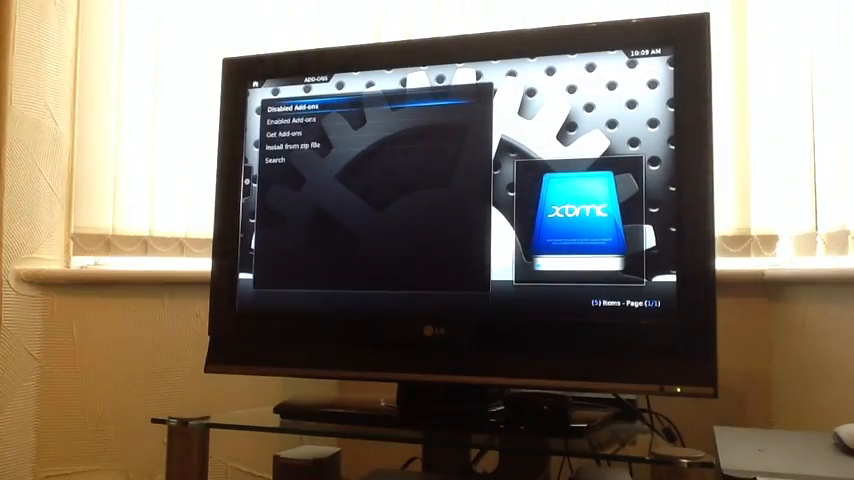
Show the Enabled Add-ons categories and move through the list toward Web interface
{"action": "left_click", "coordinate": [288, 120]}
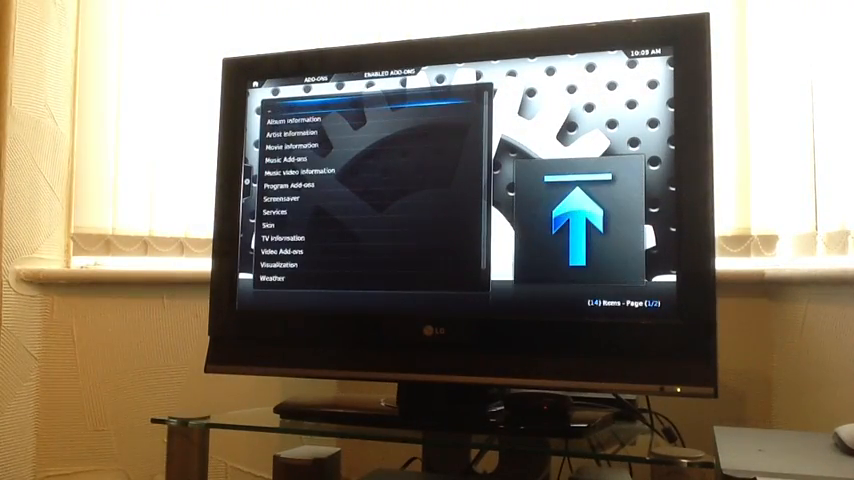
{"action": "scroll", "scroll_direction": "down", "scroll_amount": 3}
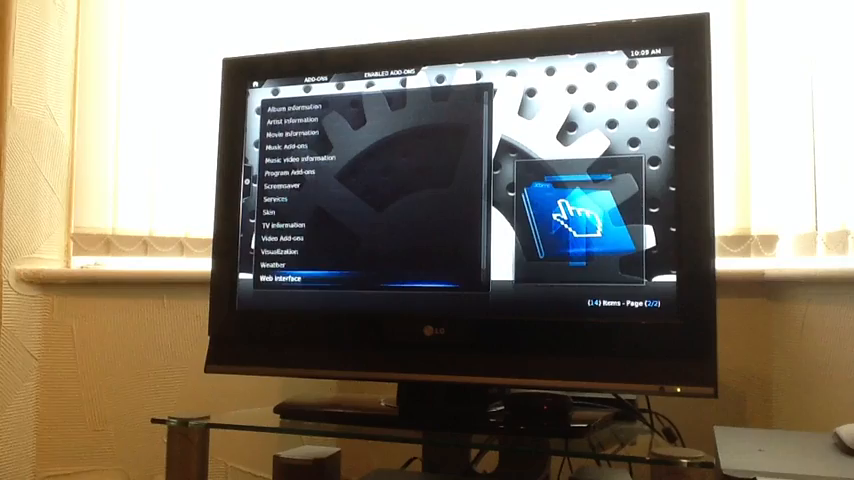
{"action": "key", "text": "up"}
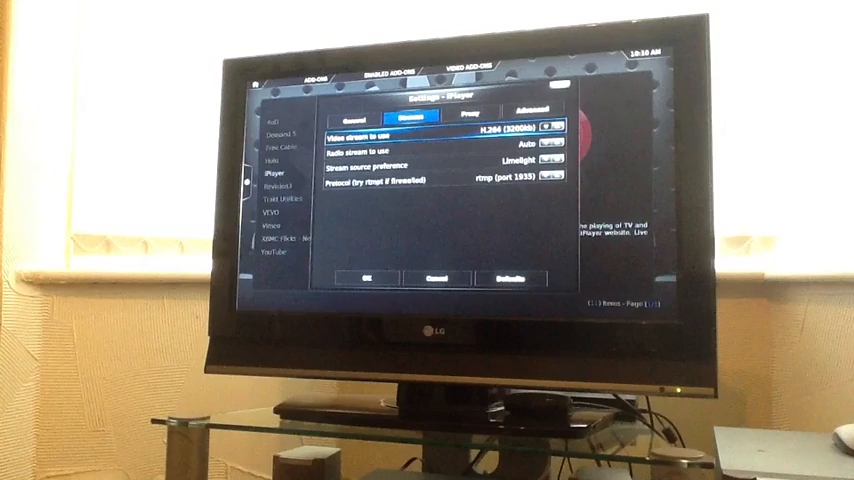
Change iPlayer's video stream from H.264 1500kbps to Auto
{"action": "left_click", "coordinate": [520, 128]}
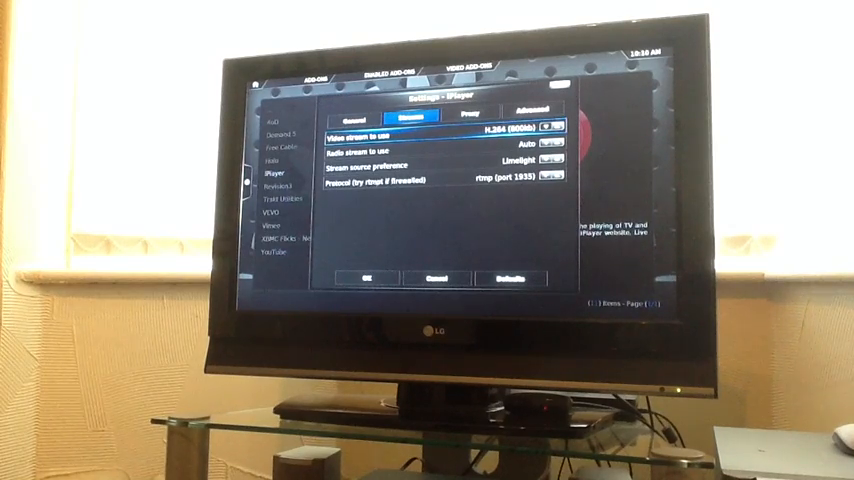
{"action": "left_click", "coordinate": [548, 124]}
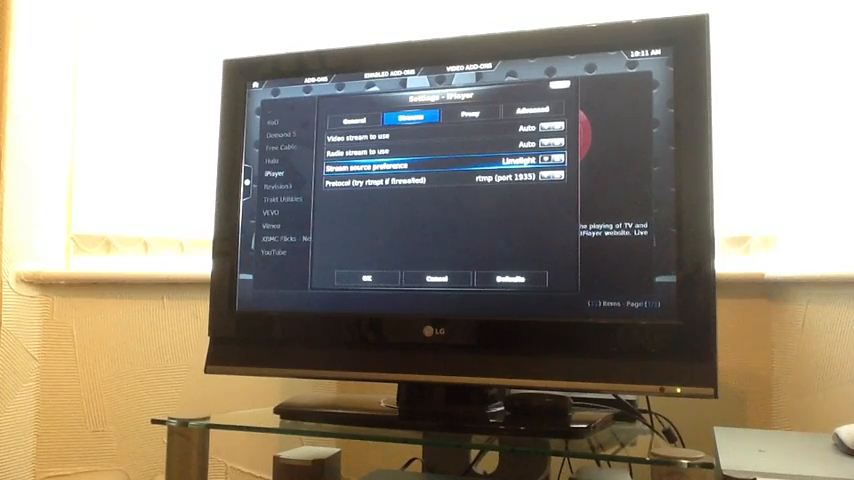
Cycle iPlayer's stream source preference to a different option on the Stream settings
{"action": "key", "text": "down"}
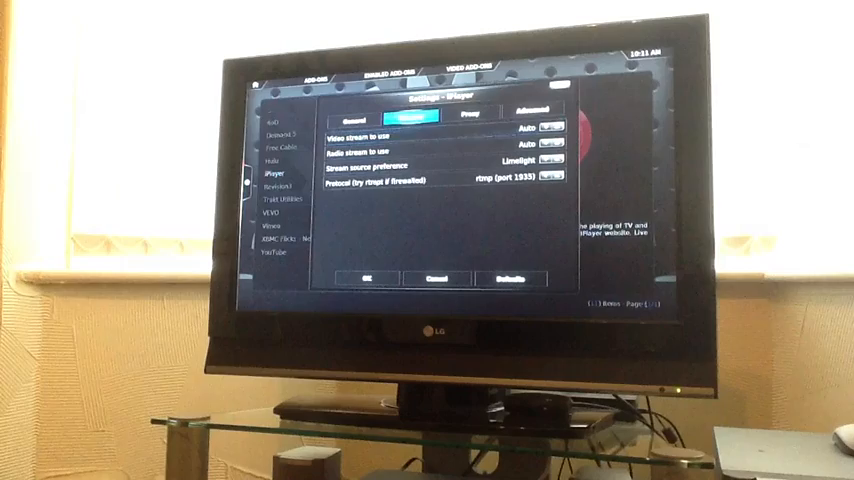
{"action": "left_click", "coordinate": [472, 112]}
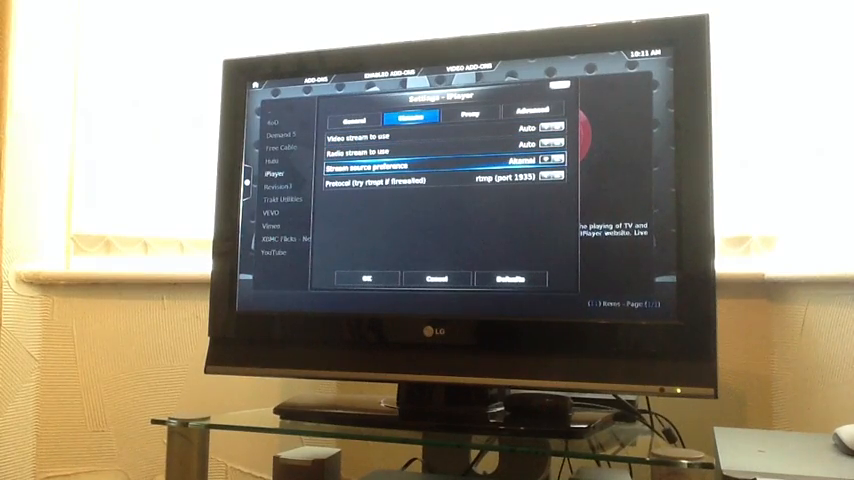
{"action": "left_click", "coordinate": [552, 160]}
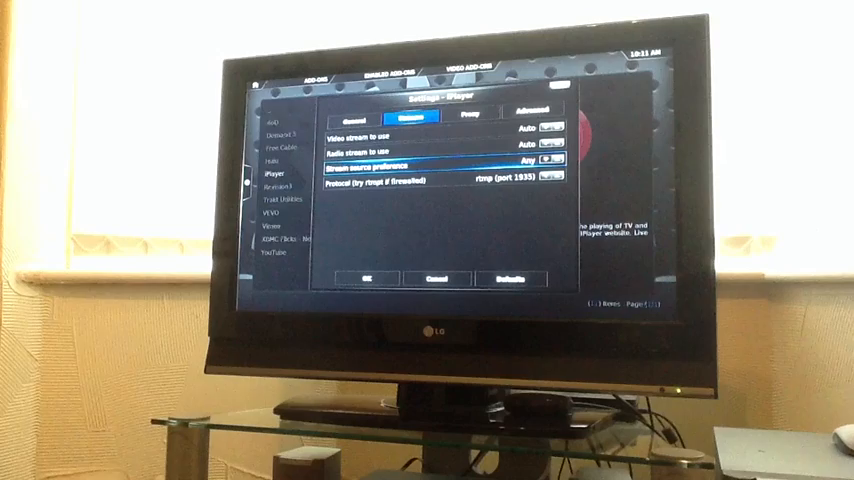
{"action": "left_click", "coordinate": [524, 162]}
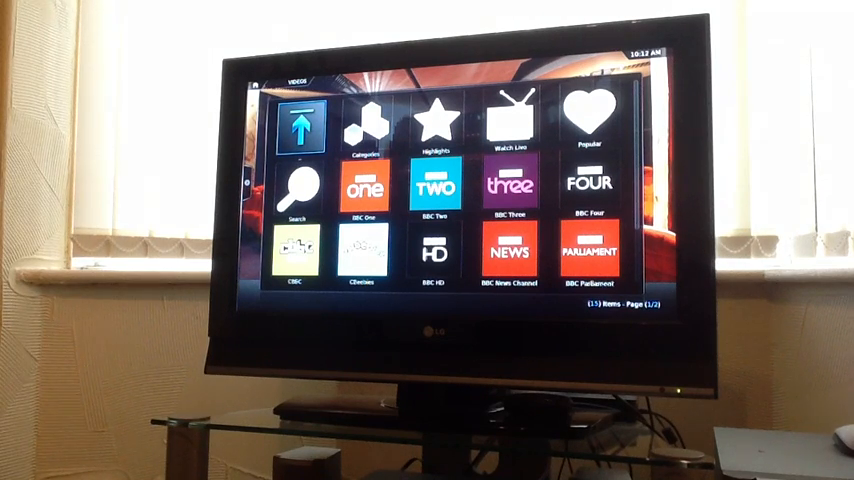
From the iPlayer channel menu, enter the chosen BBC children's channel's programmes
{"action": "key", "text": "Right"}
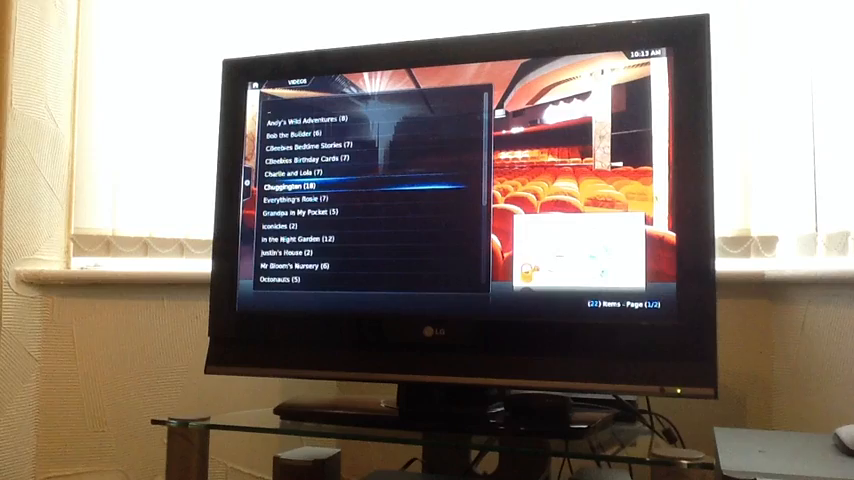
Select Charlie and Lola from the CBeebies list to show its Series 3 episodes
{"action": "key", "text": "Down"}
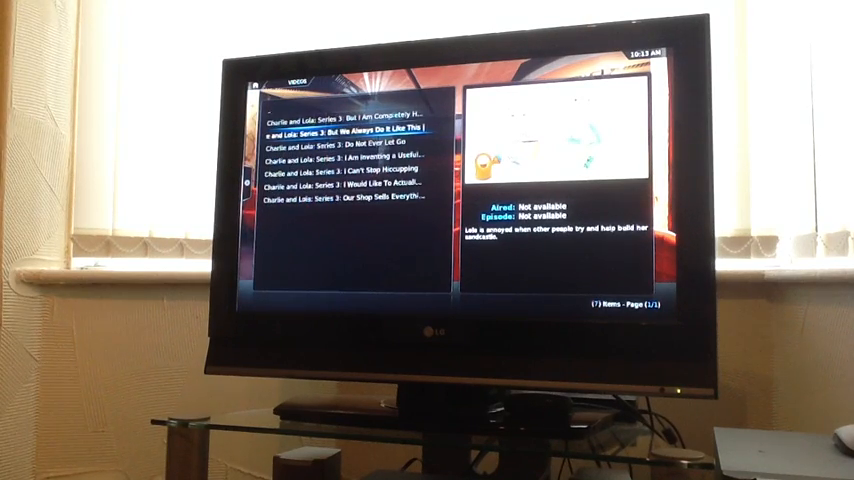
{"action": "key", "text": "down"}
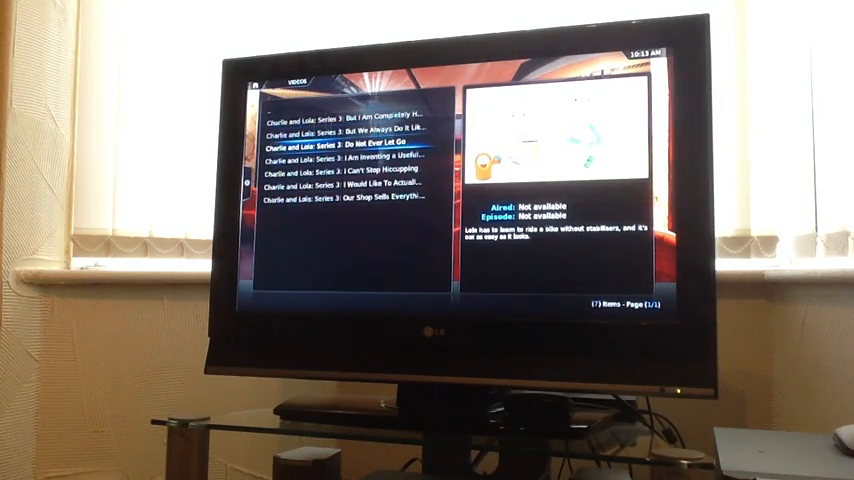
{"action": "key", "text": "Down"}
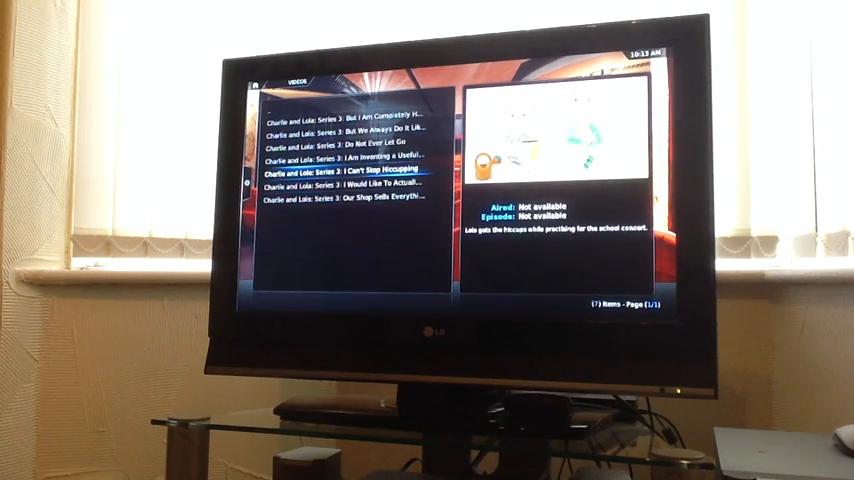
{"action": "key", "text": "up"}
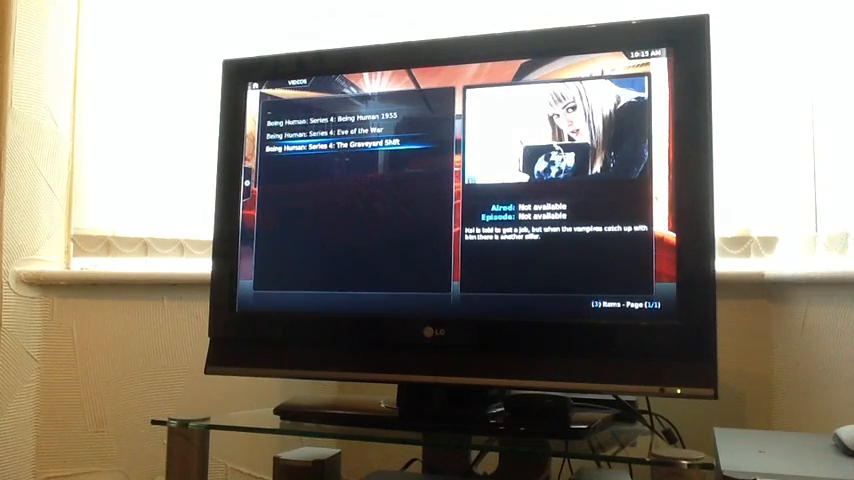
Start a Being Human Series 4 episode, loading its catch-up stream info
{"action": "left_click", "coordinate": [334, 152]}
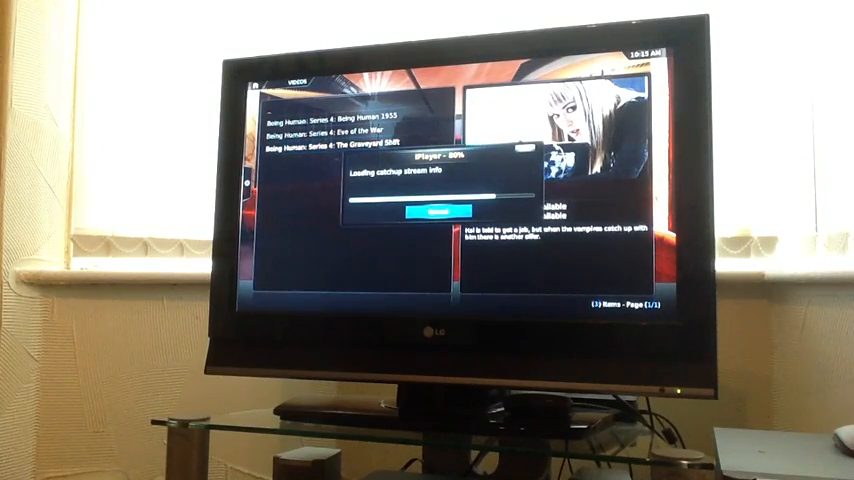